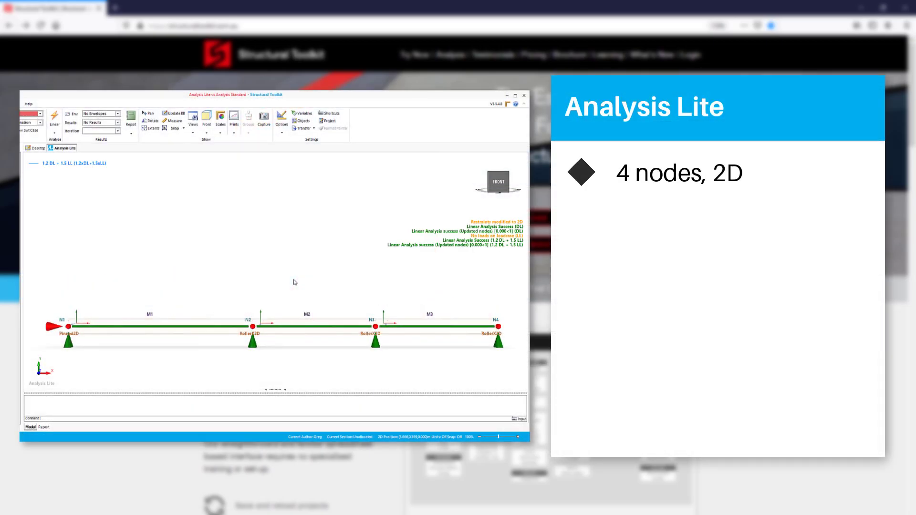
Switch document tabs to view the loaded Lite beam and then the 3D tower truss model
click(53, 115)
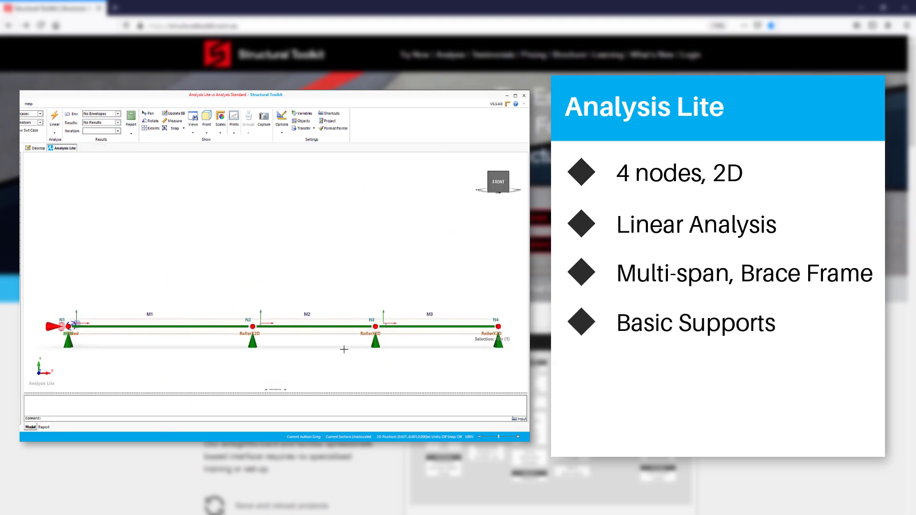
right_click(498, 324)
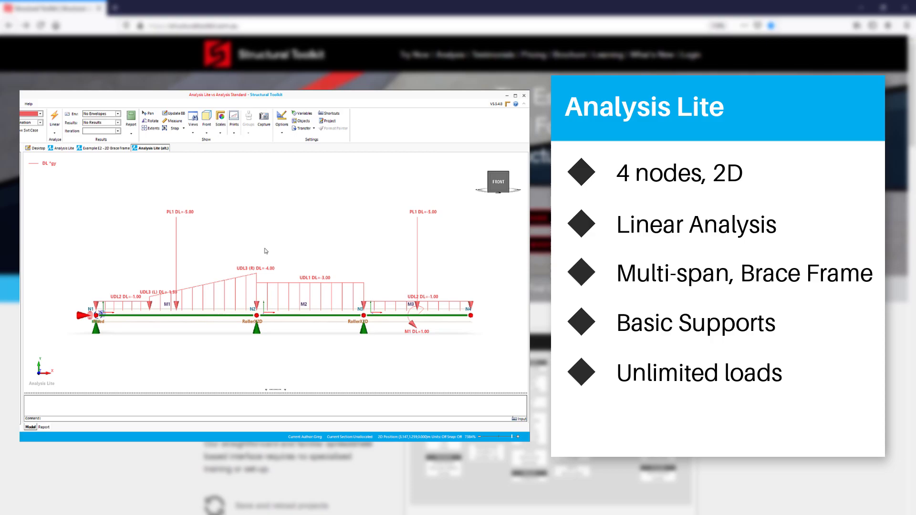
click(54, 116)
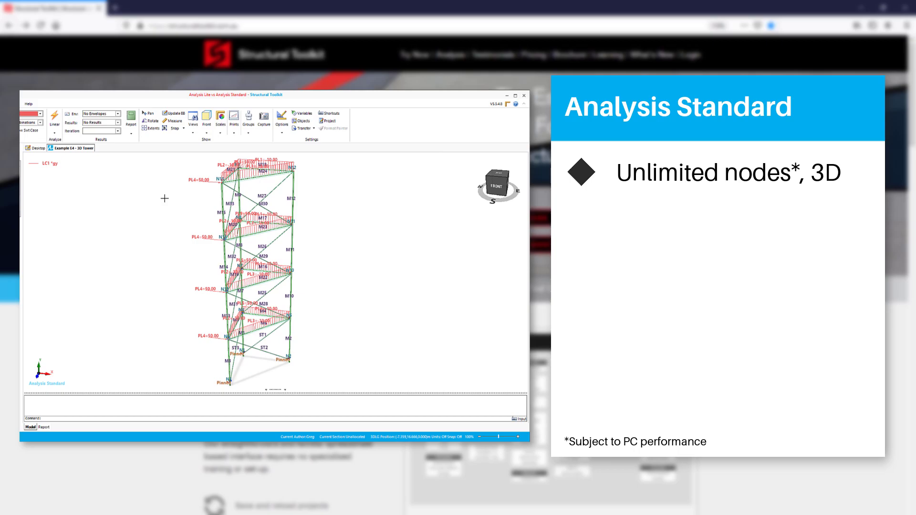
Run a Second-Order Direct analysis on the 3D tower and acknowledge the convergence warning
click(55, 117)
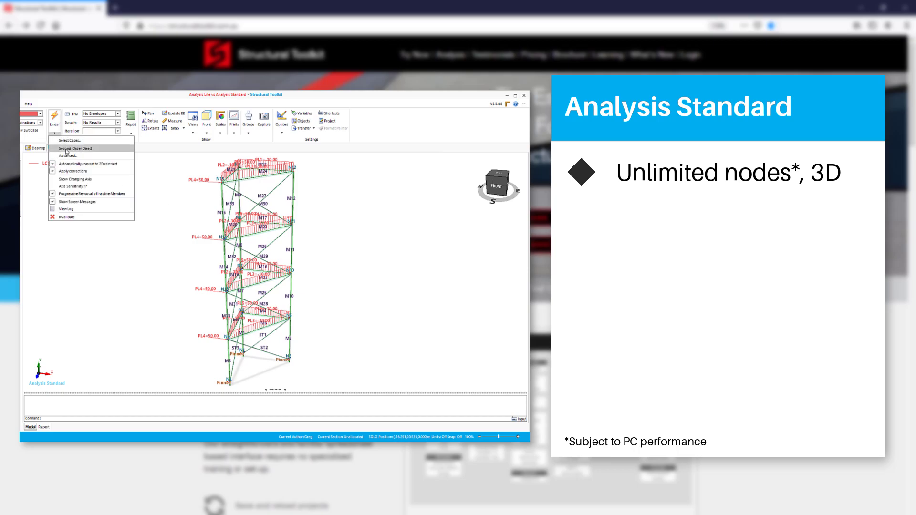
click(73, 149)
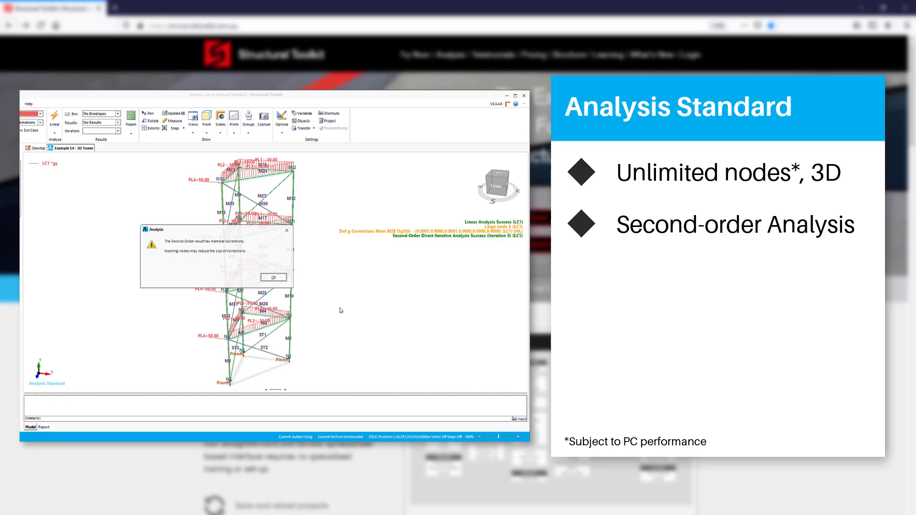
click(273, 277)
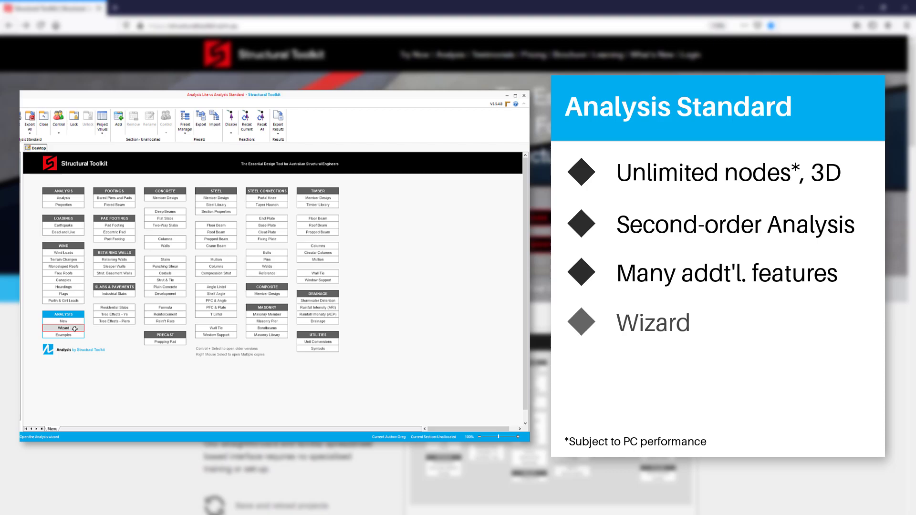
Generate a trussed portal frame via the Analysis Wizard, applying rafter live load and accepting the document name
click(63, 327)
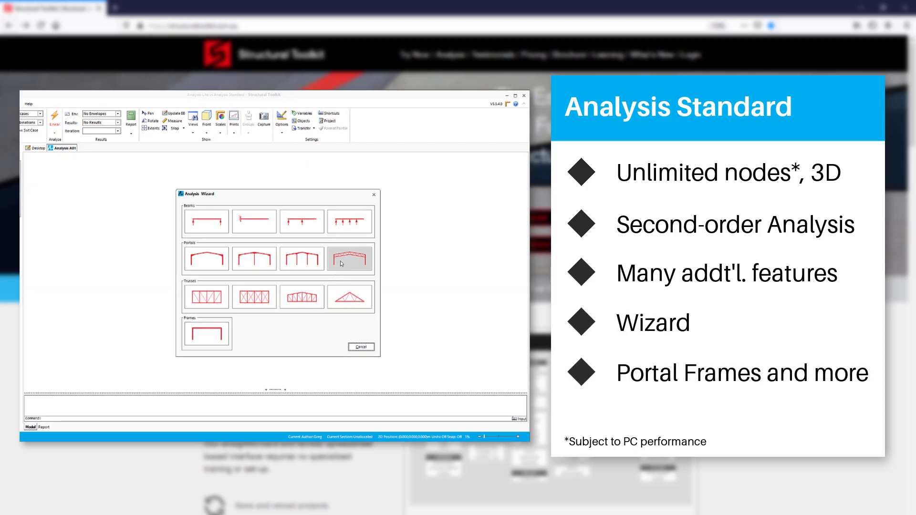
click(349, 259)
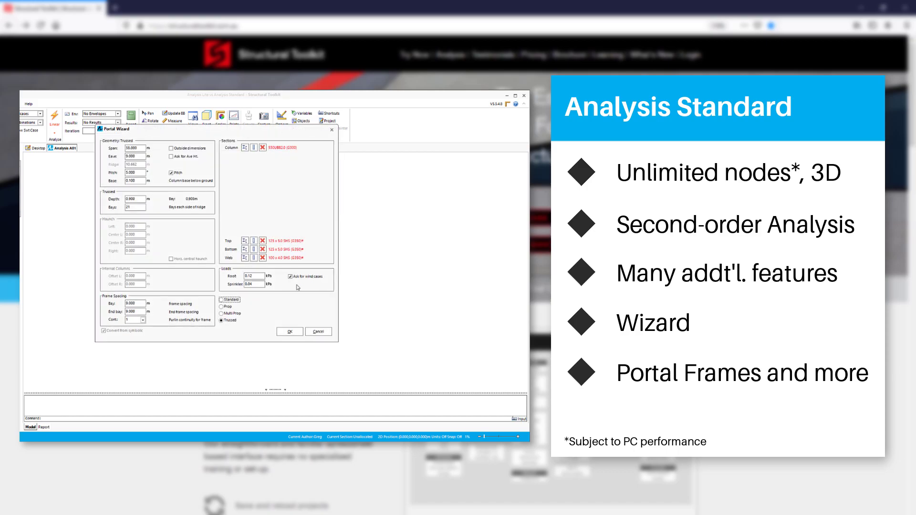
click(290, 331)
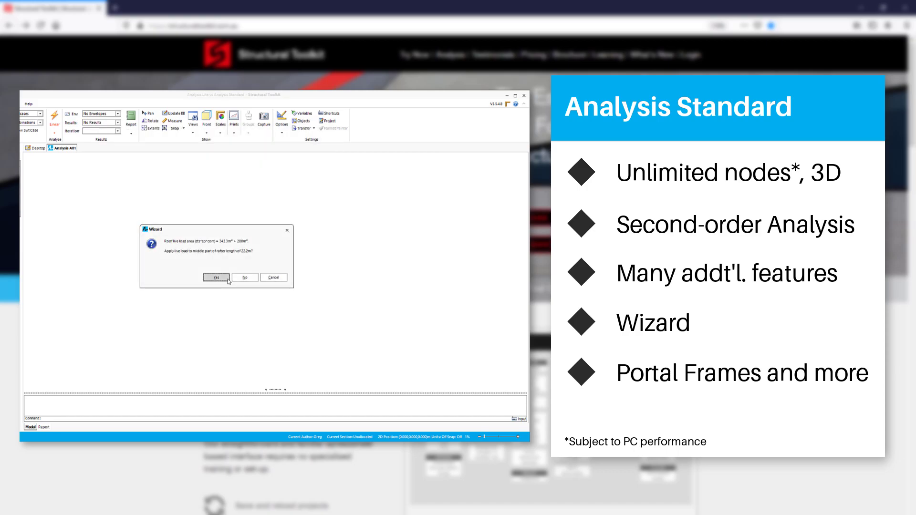
click(217, 277)
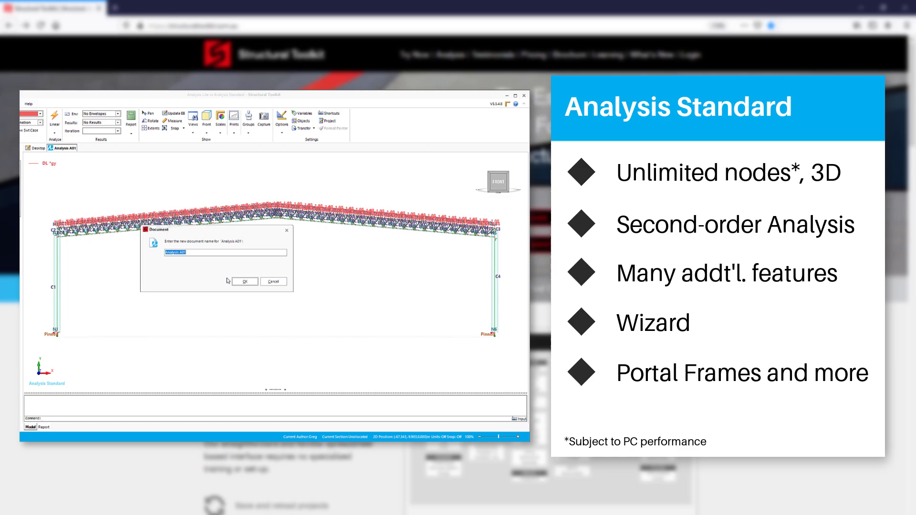
click(243, 281)
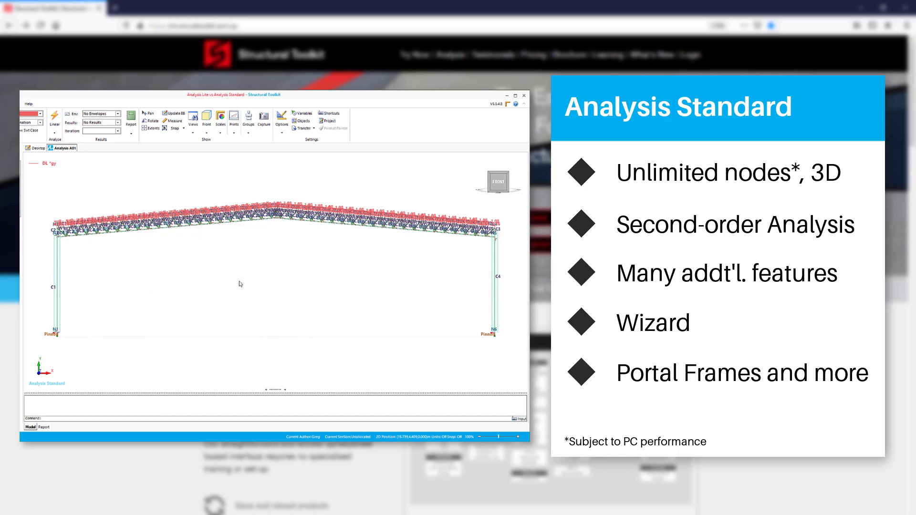